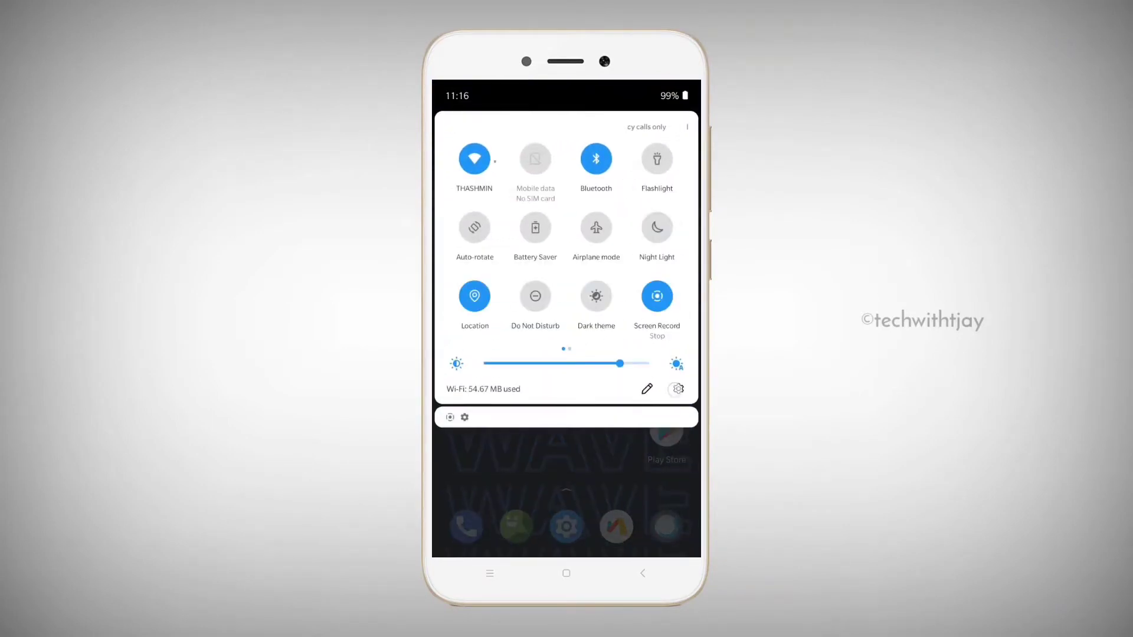
Step: From quick settings, open About phone and view the Model & hardware details
click(676, 388)
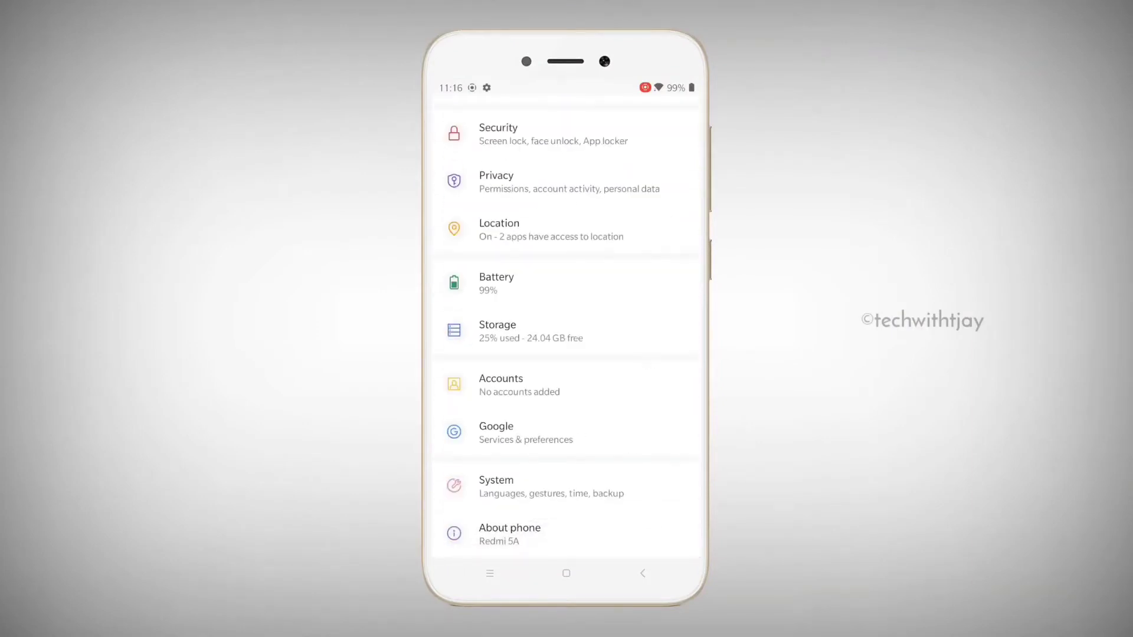
click(509, 533)
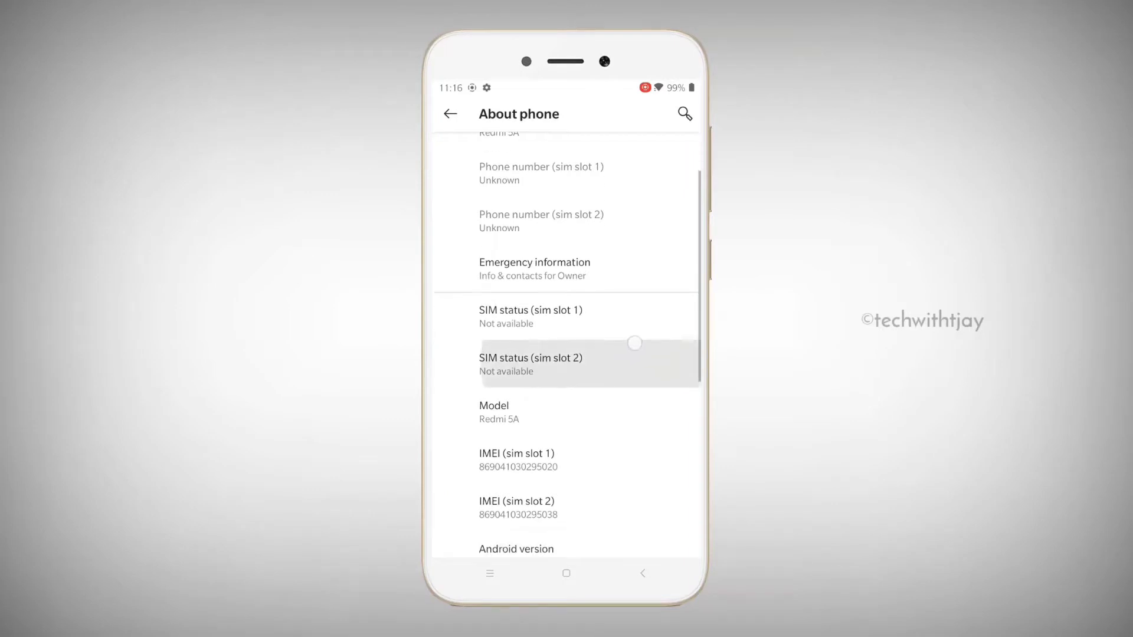
click(494, 412)
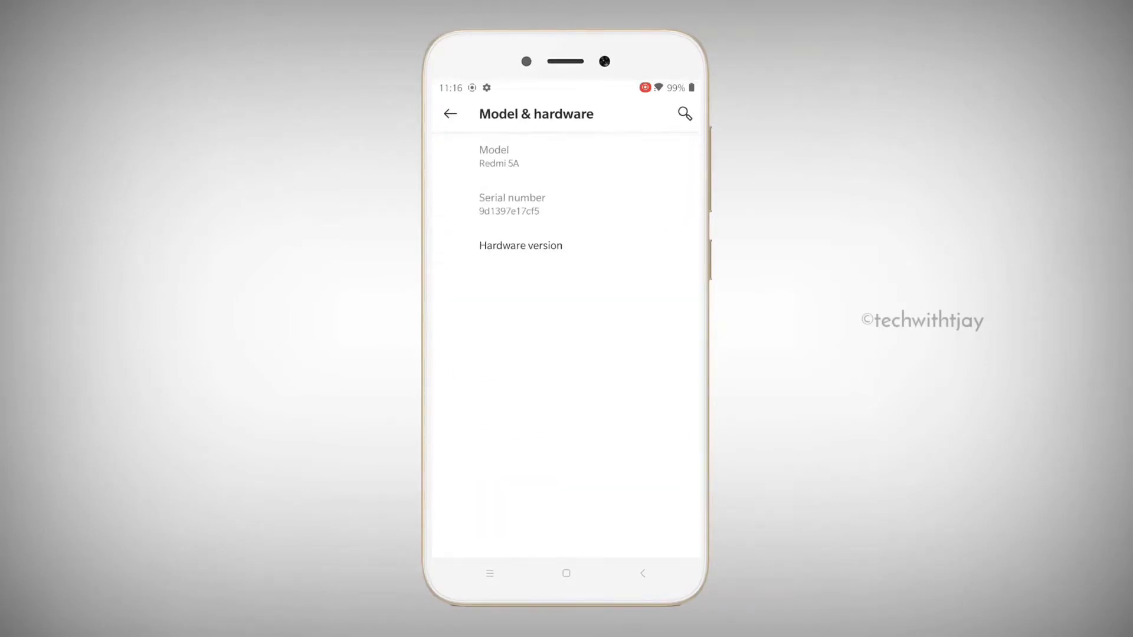
click(449, 113)
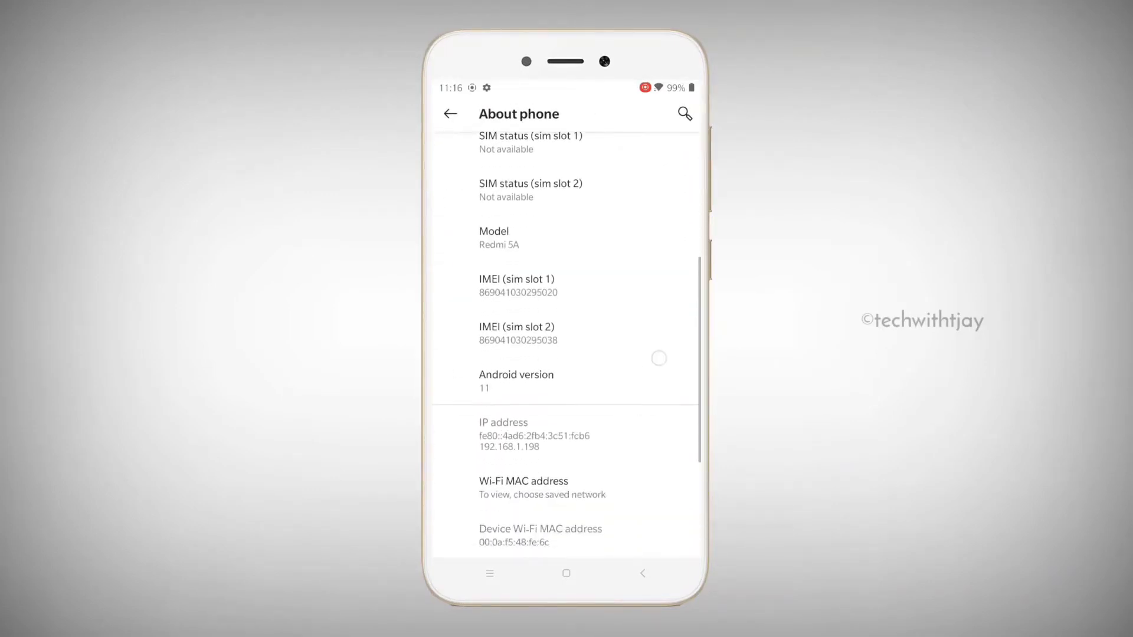
Step: Check the Android version page showing Android 11 and WaveOS 4.3
click(515, 381)
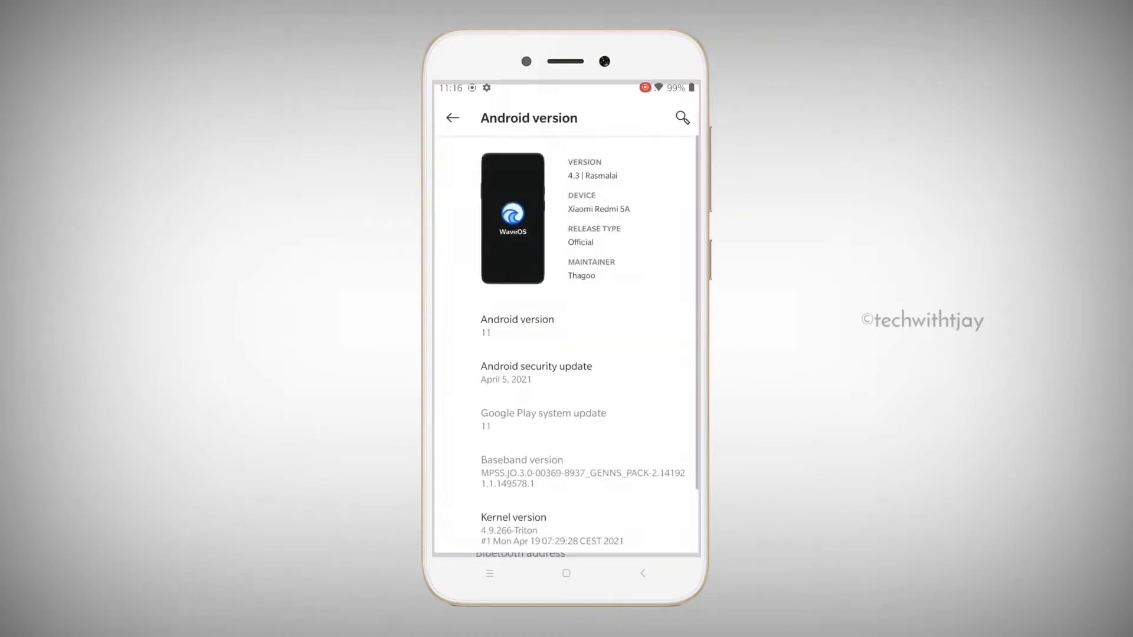
click(515, 325)
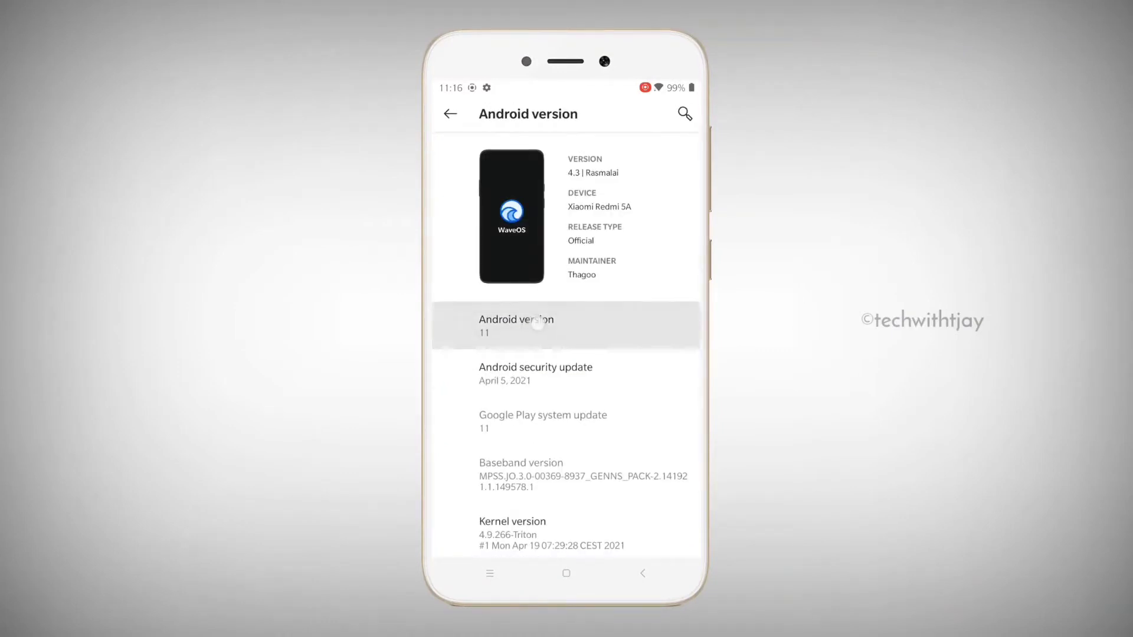
click(565, 326)
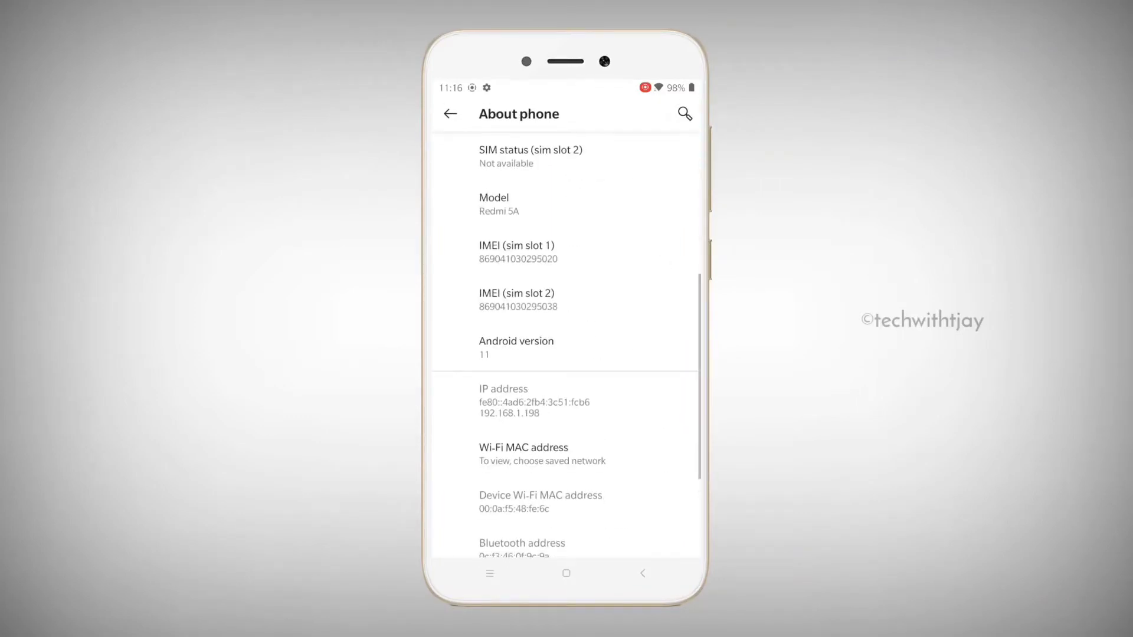
Step: In Display settings, switch on Tap to wake, Pocket detection and Dark theme
click(449, 113)
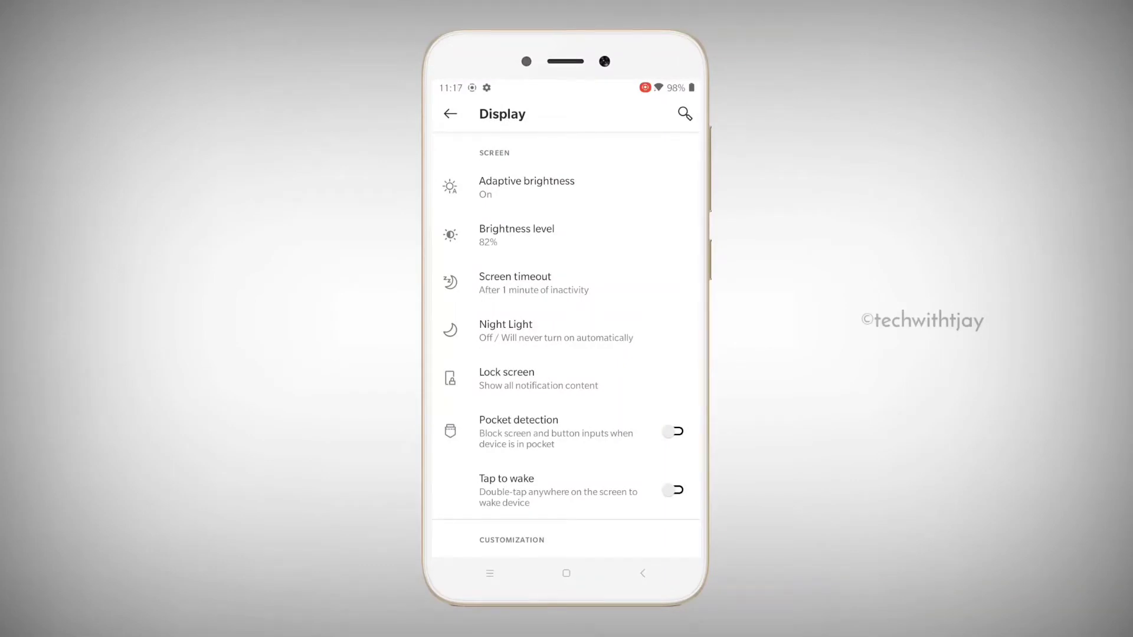
click(673, 489)
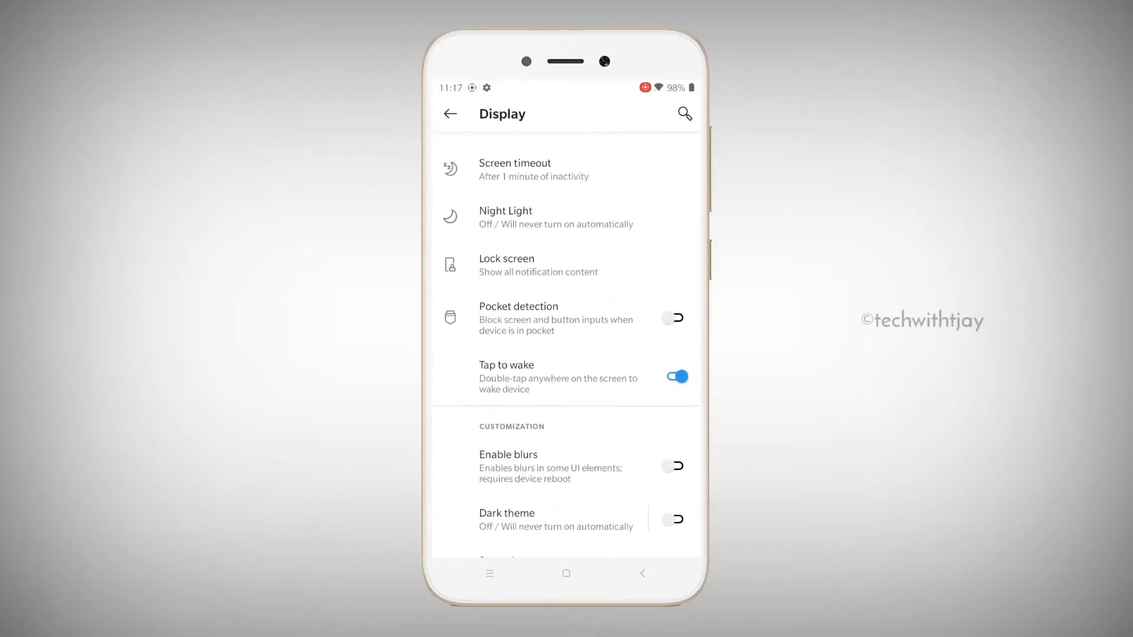
click(672, 317)
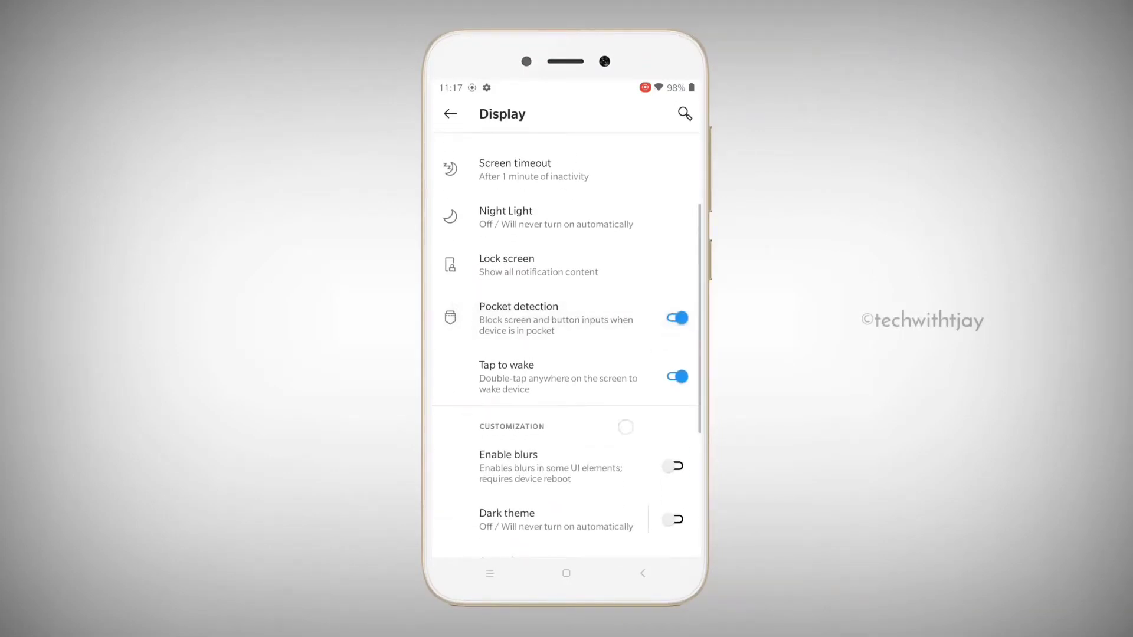
scroll(down, 3)
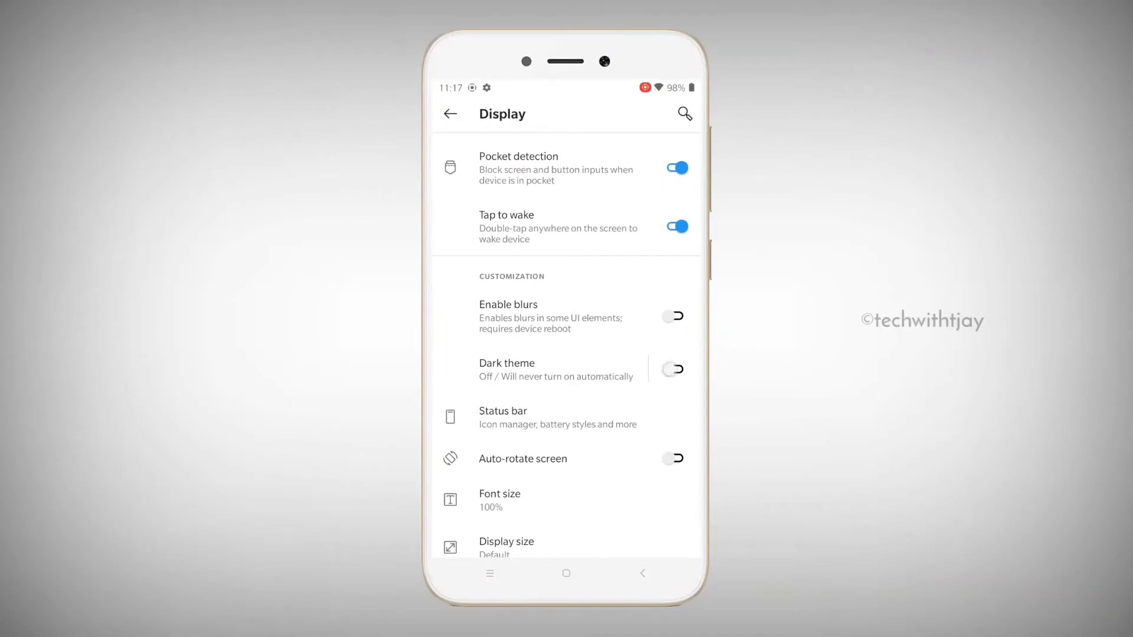
click(672, 370)
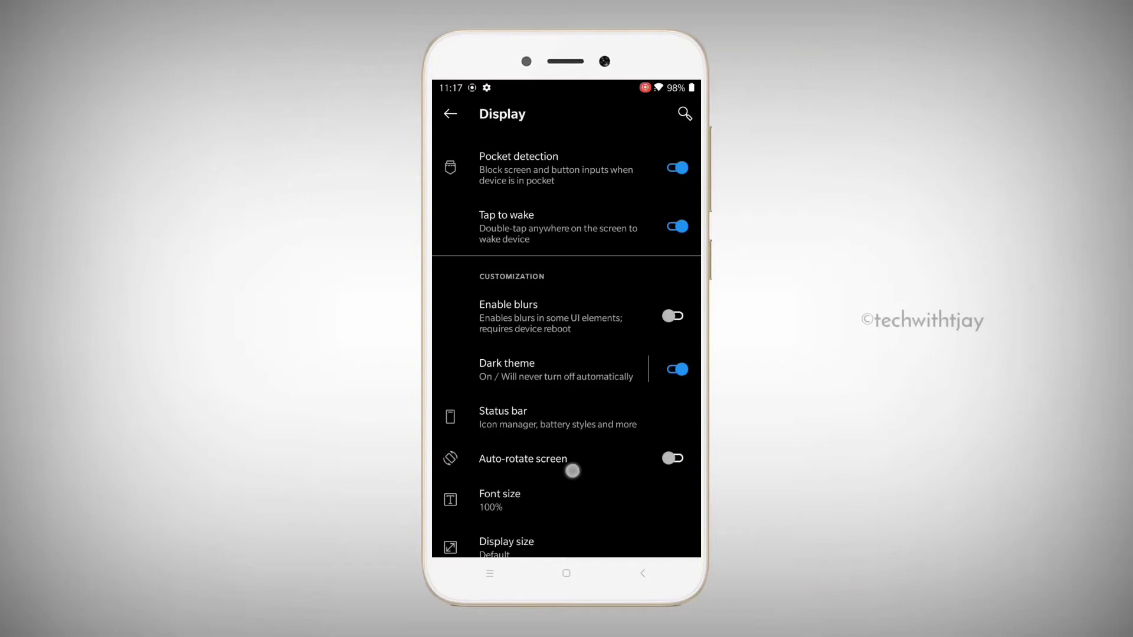
Step: Go to Customization > Style
click(449, 113)
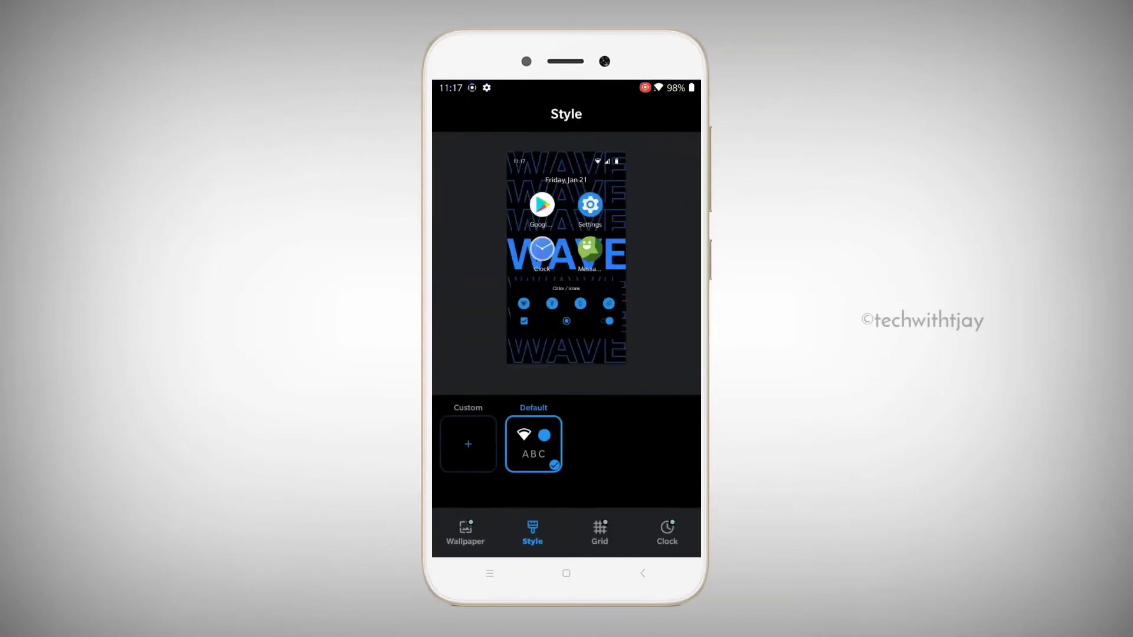
Step: Start a custom style with the OnePlus Sans font and default icons
click(467, 444)
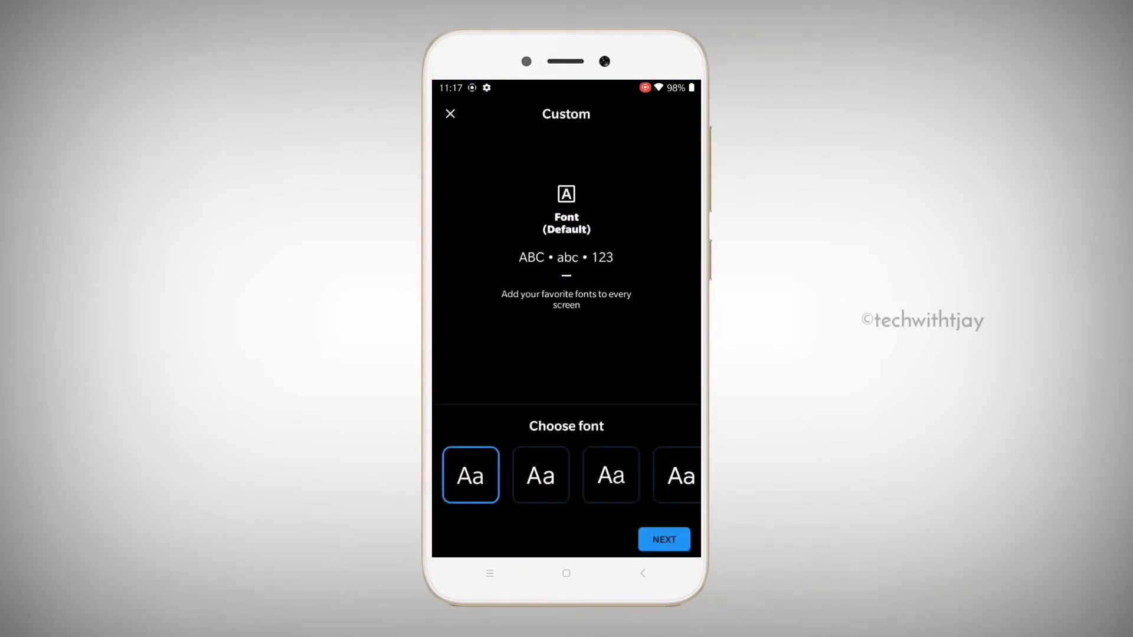
click(610, 474)
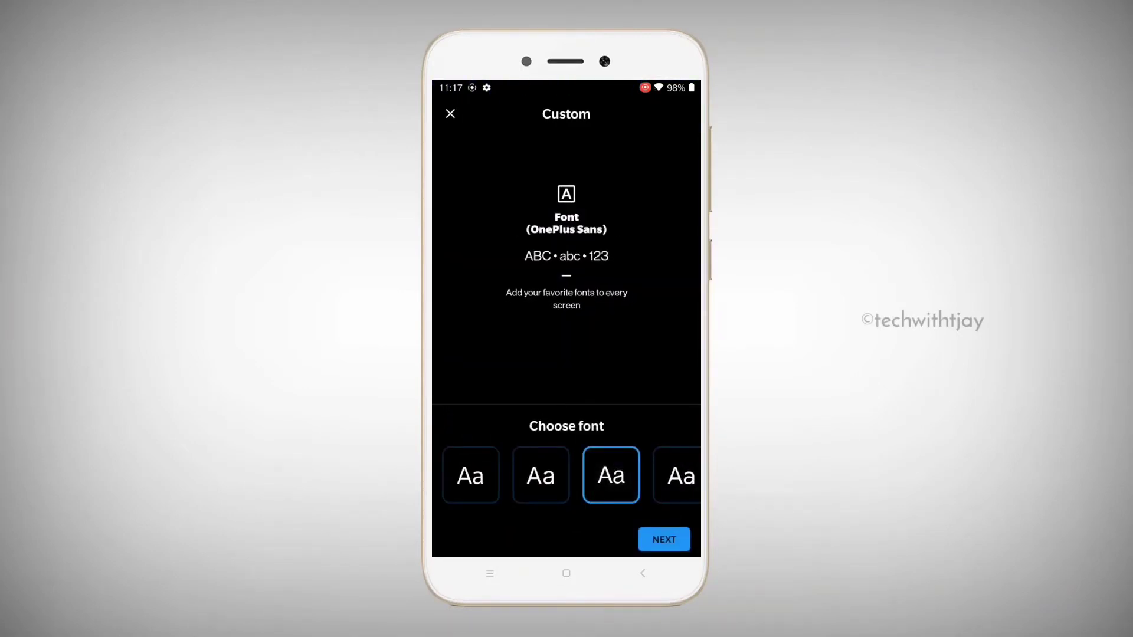
click(662, 539)
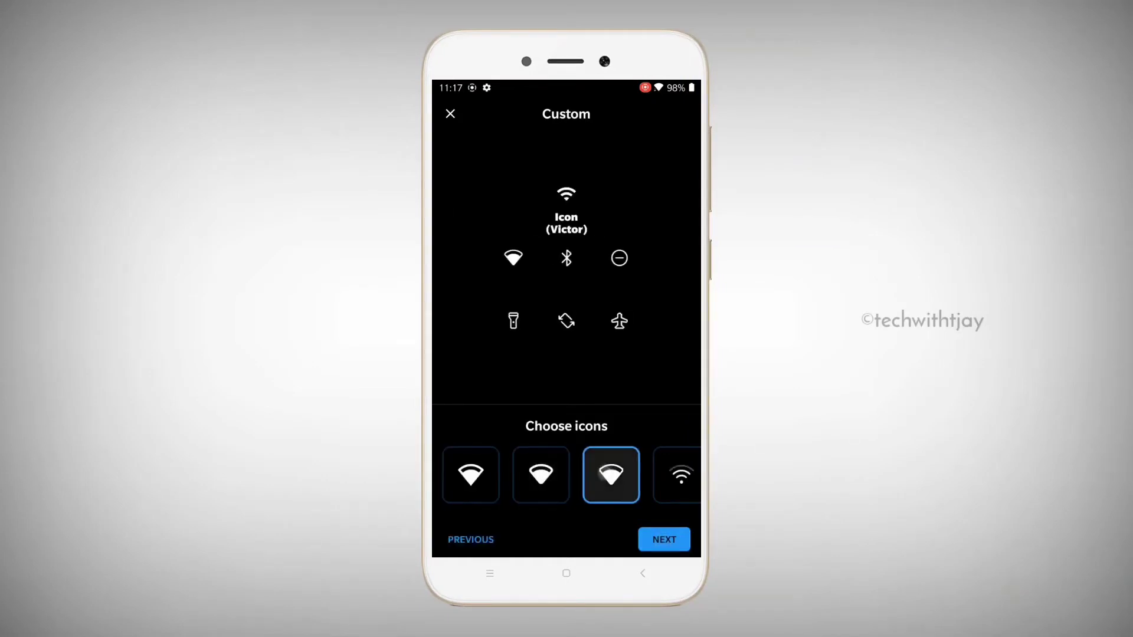
click(470, 474)
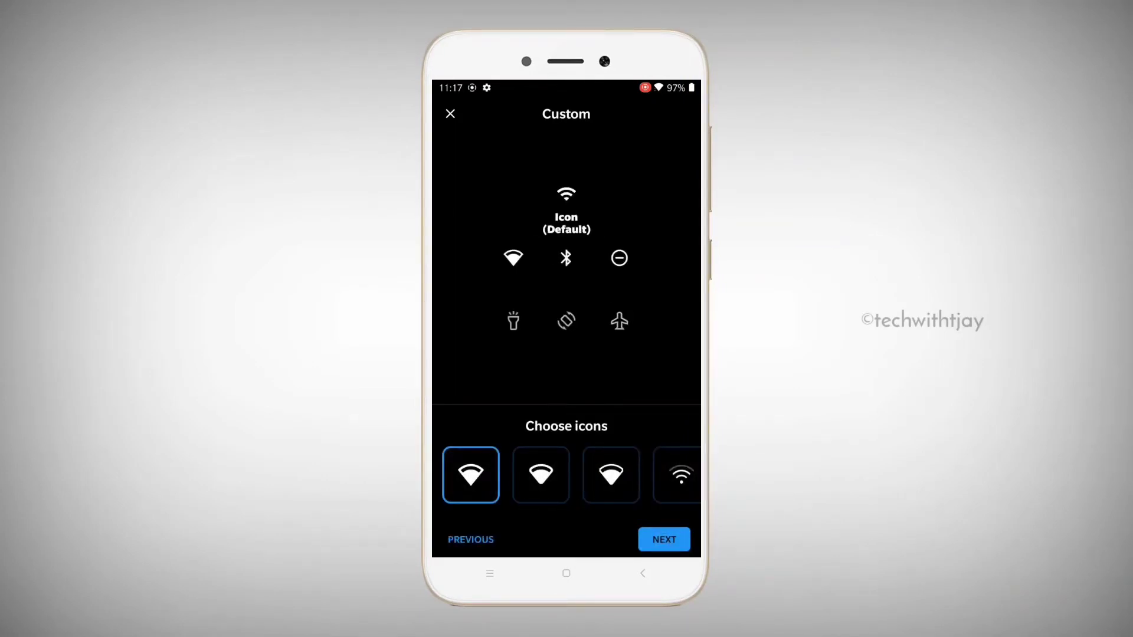
Step: Choose Aquamarine accent and Rounded Rectangle shape, name the style, and apply it
click(662, 538)
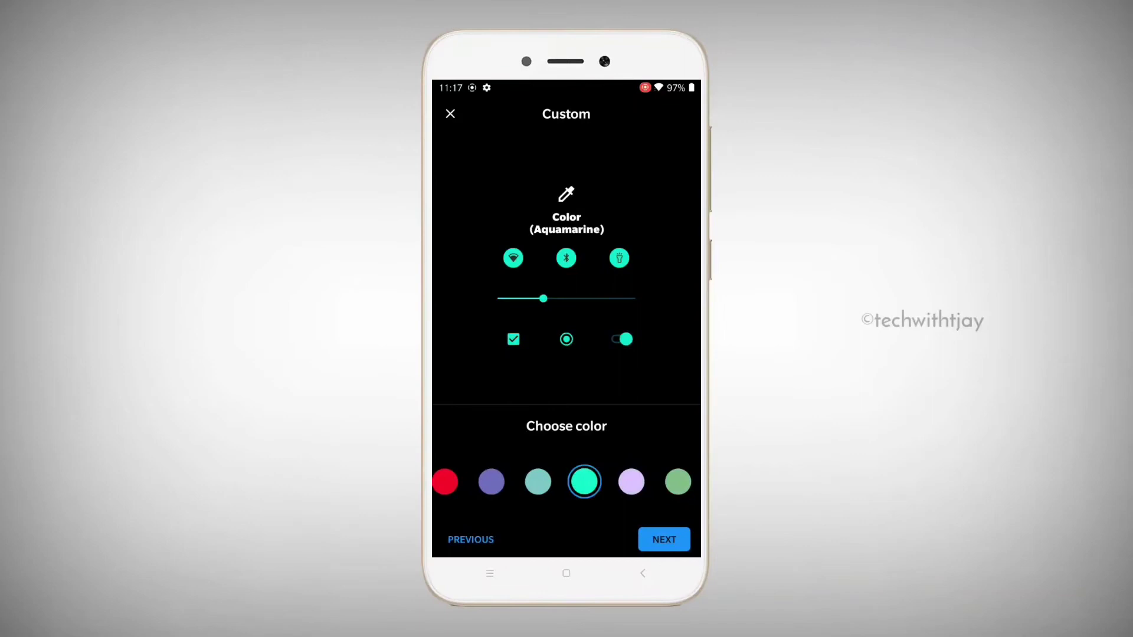
click(662, 539)
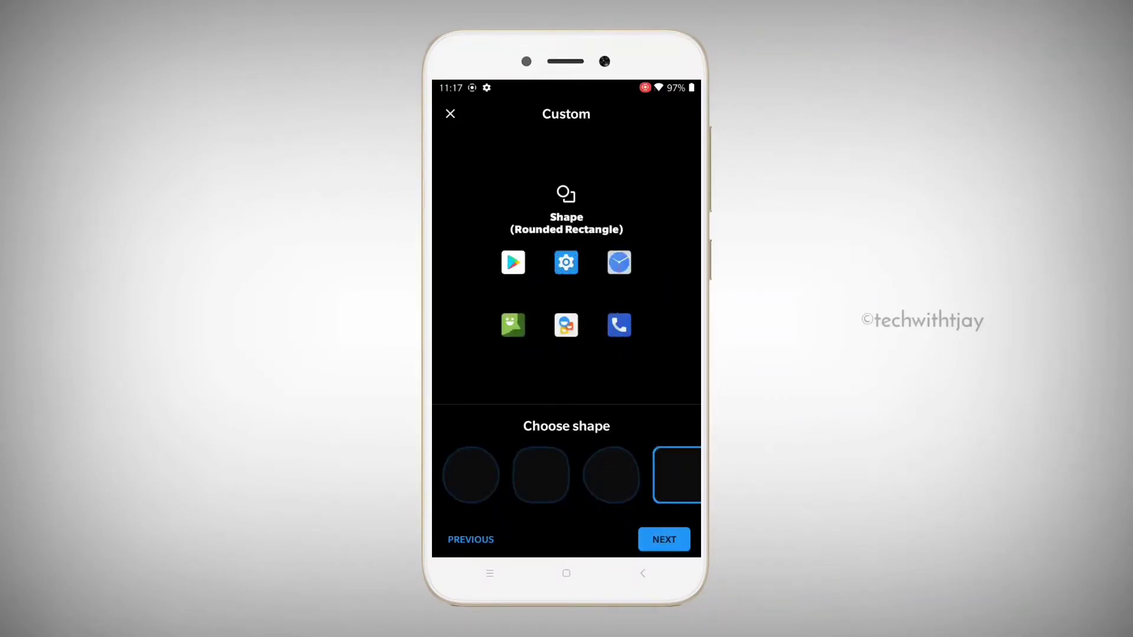
click(662, 539)
text(Oneplus Tyeme)
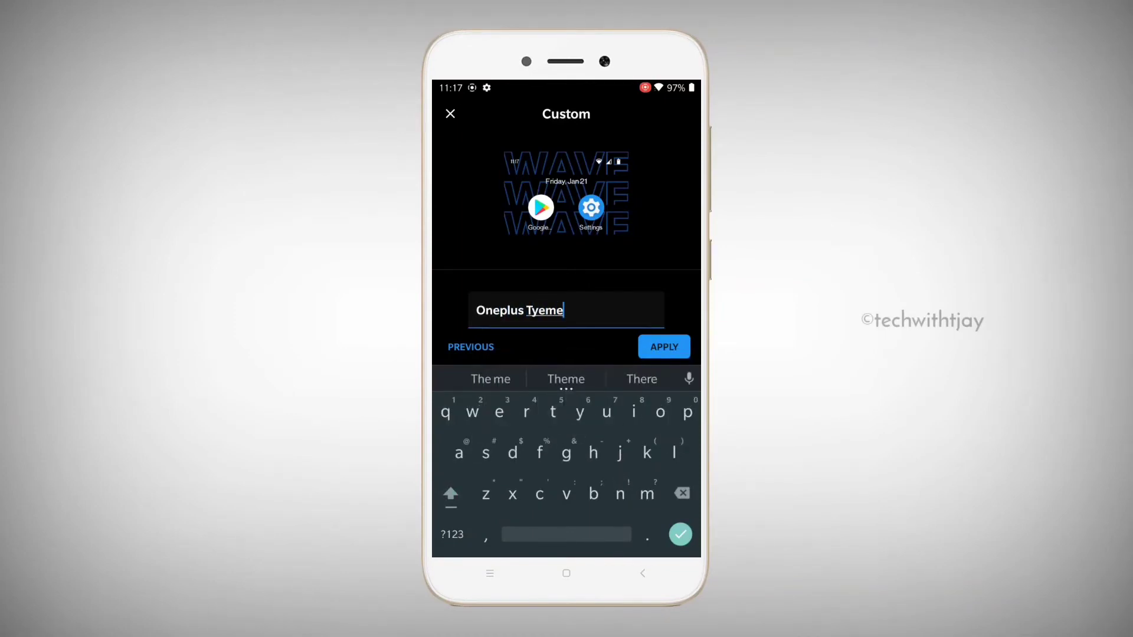
click(662, 347)
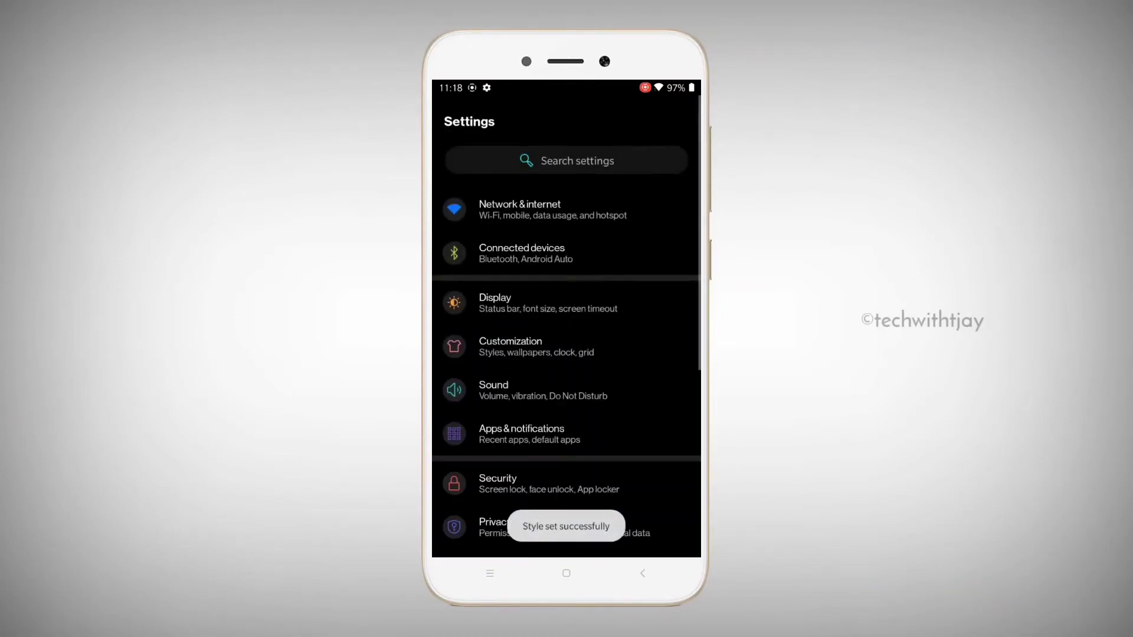
Step: Browse the dark-themed app drawer and return to the home screen
scroll(down, 3)
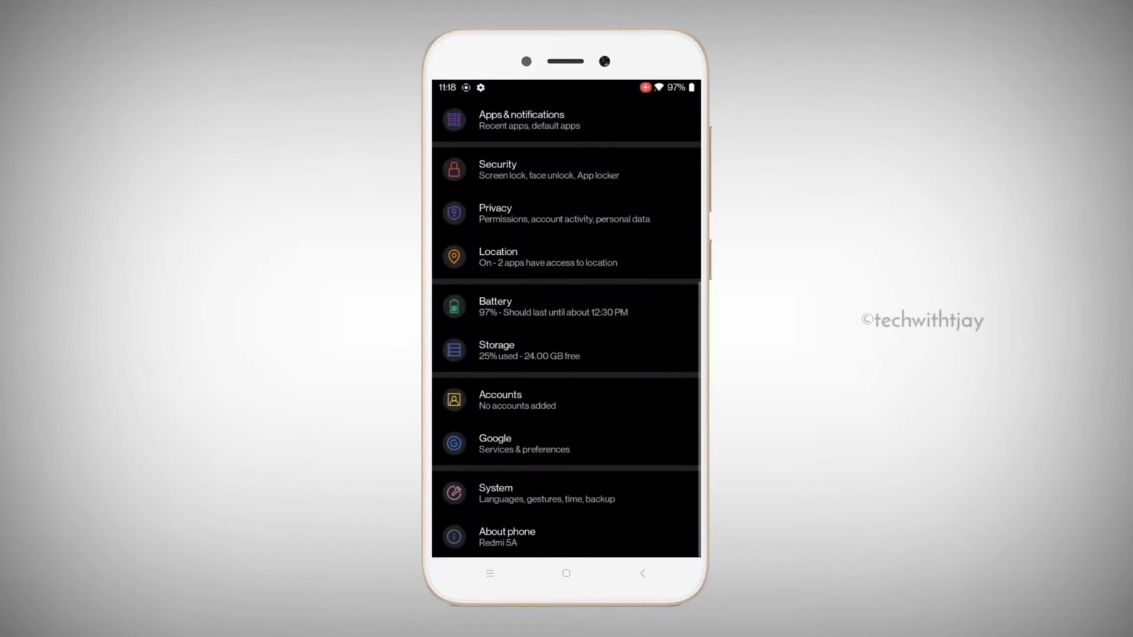
scroll(down, 3)
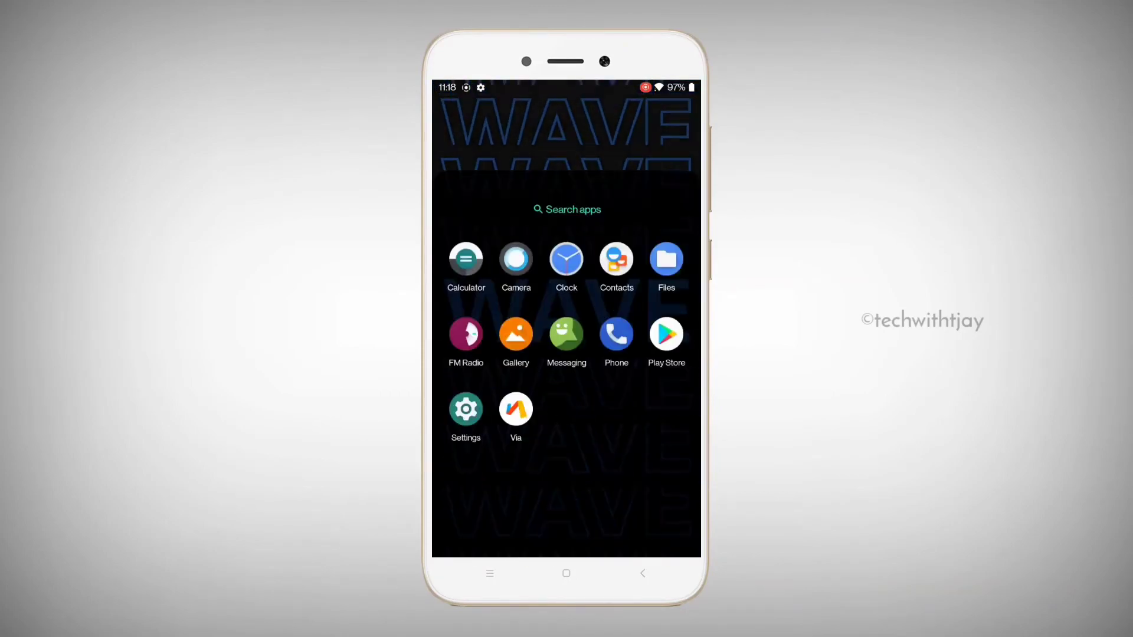
click(567, 573)
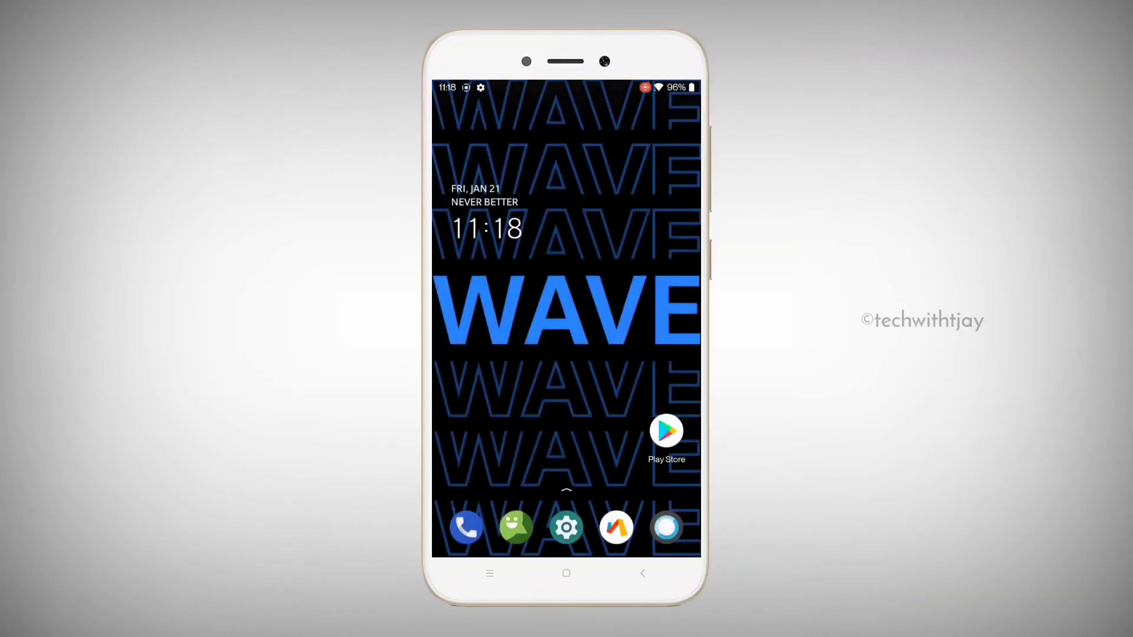
Step: Launch Via browser and then Play Store, returning home after each
click(515, 527)
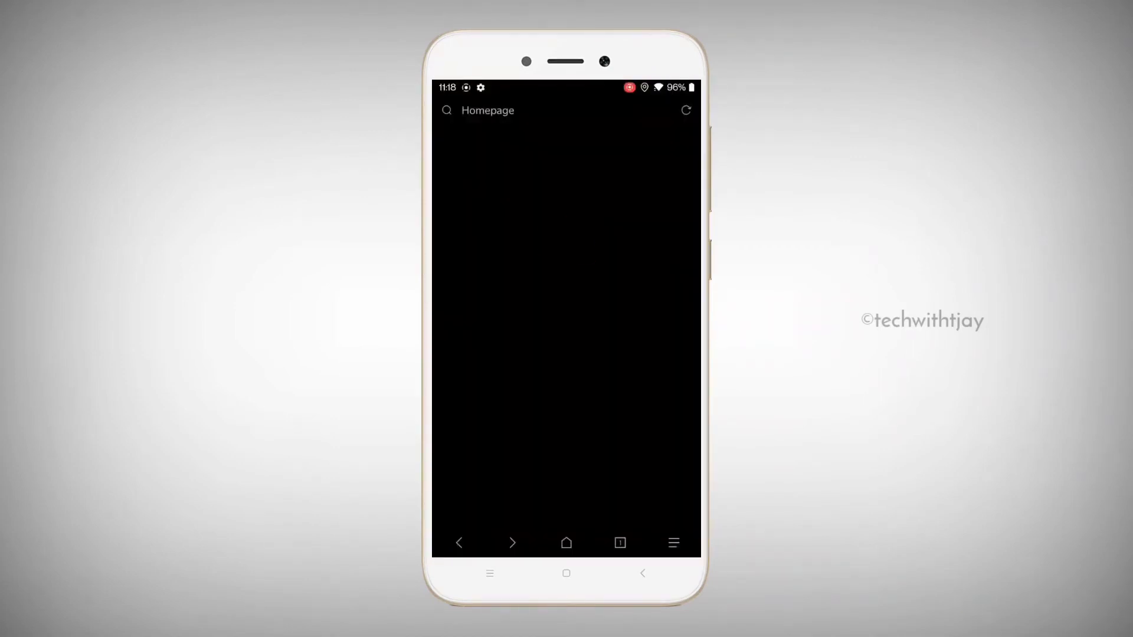
click(565, 573)
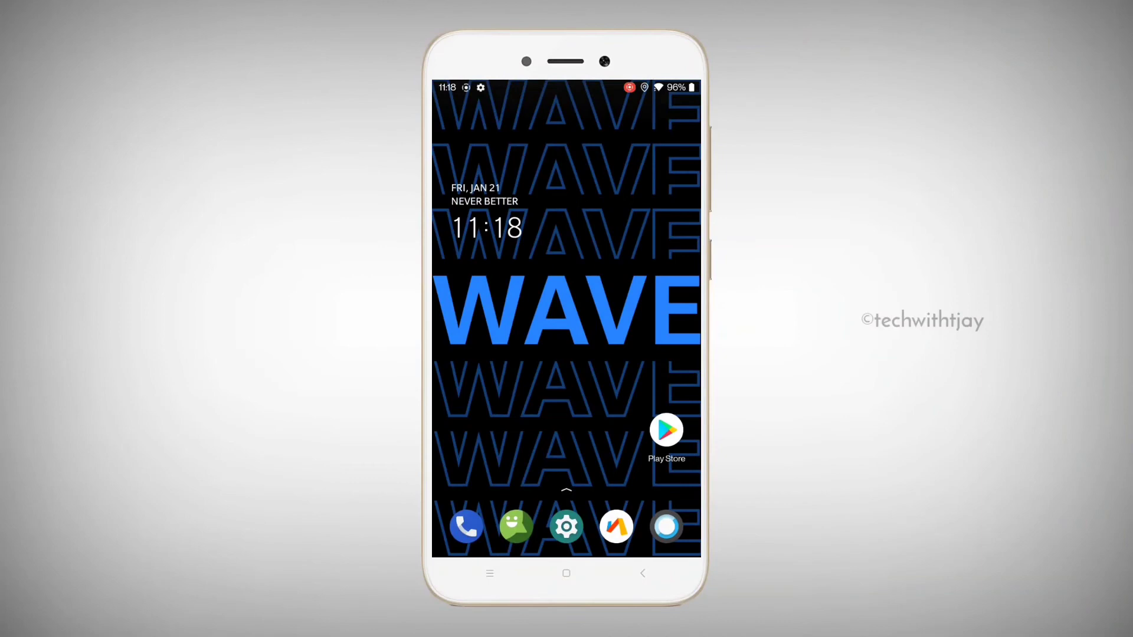
click(665, 430)
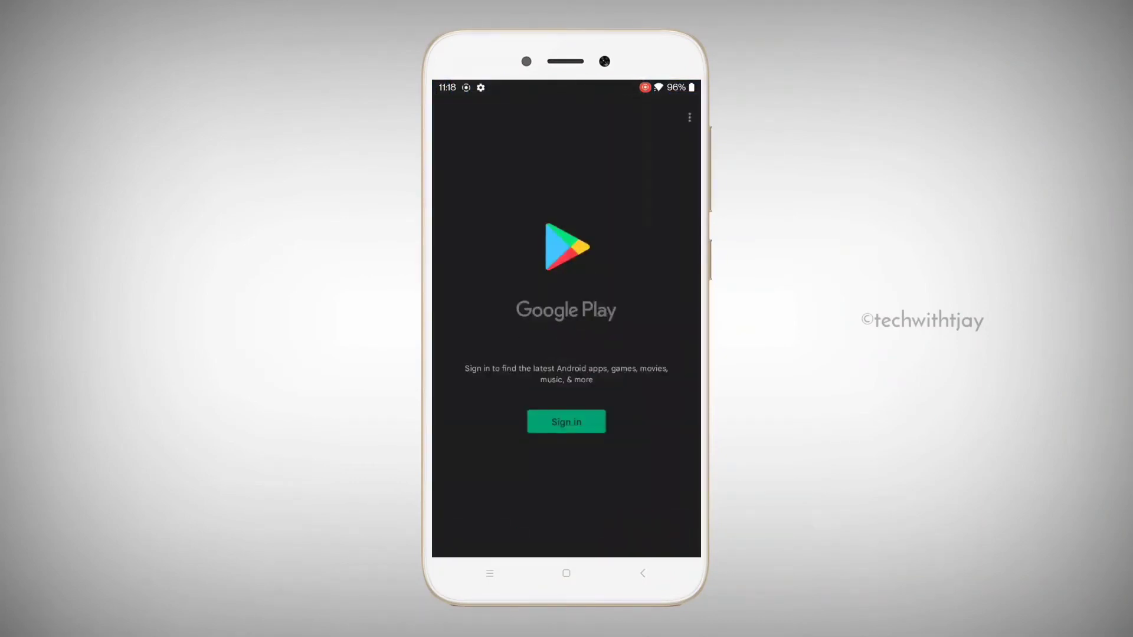
click(565, 573)
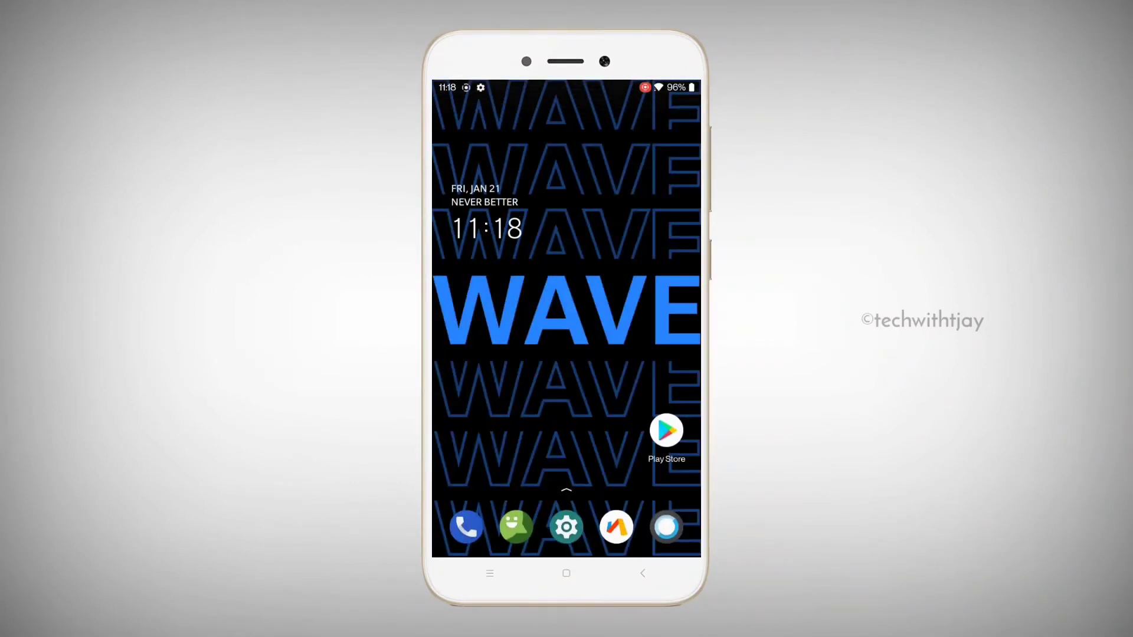